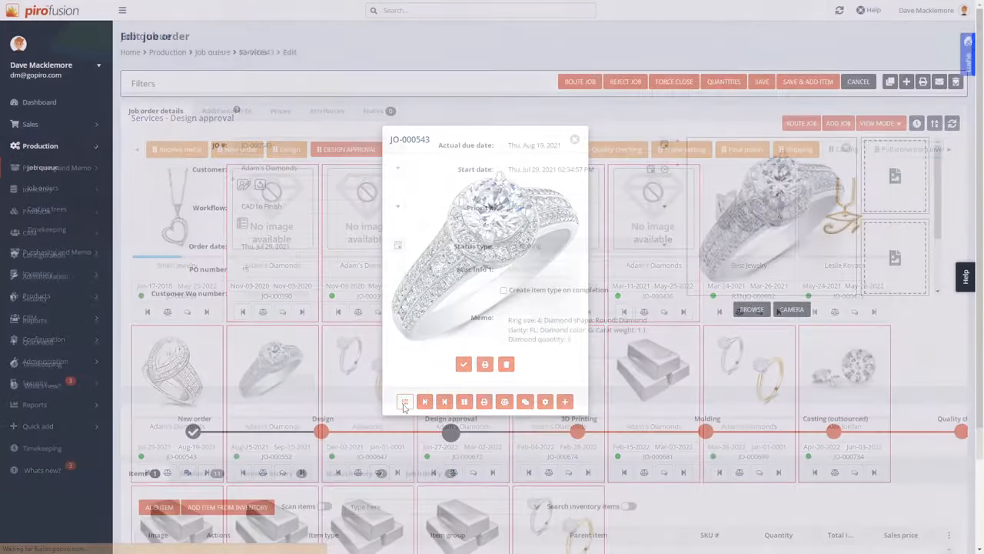
Step: Leave the job order preview and bring up price quote PQ-000261 for the custom engagement ring
click(575, 139)
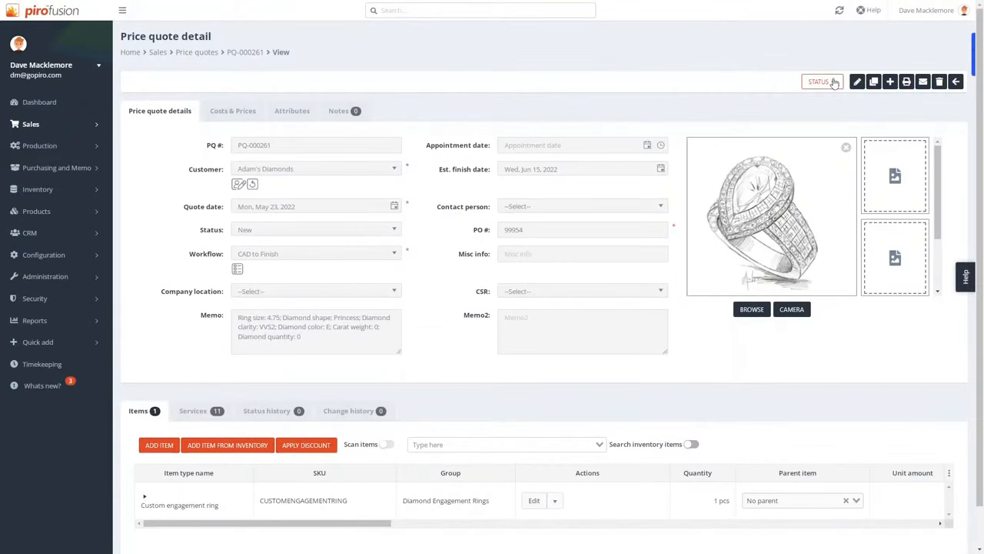
Step: Set the quote status to 'Approved and converted to JO' and email the quote PDF to the customer
click(821, 82)
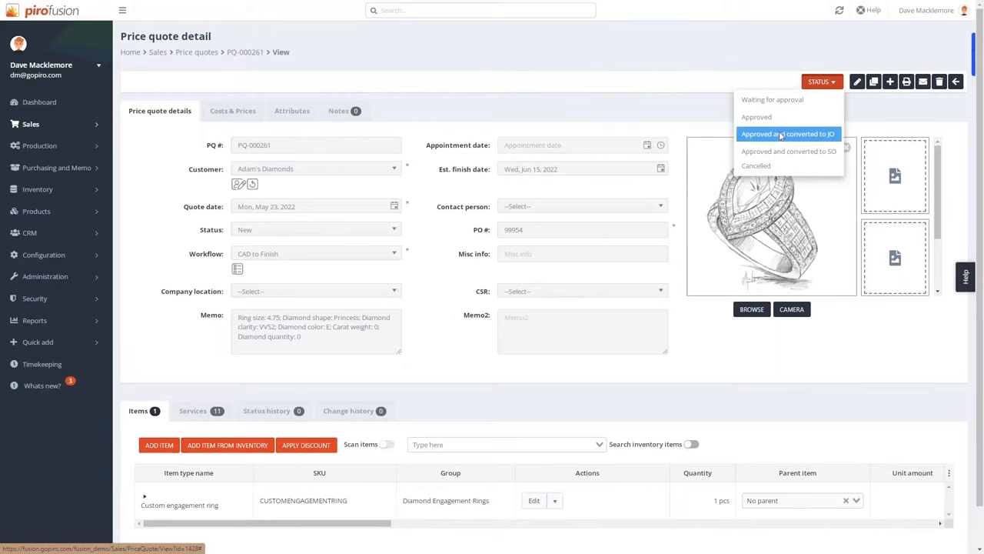
click(787, 132)
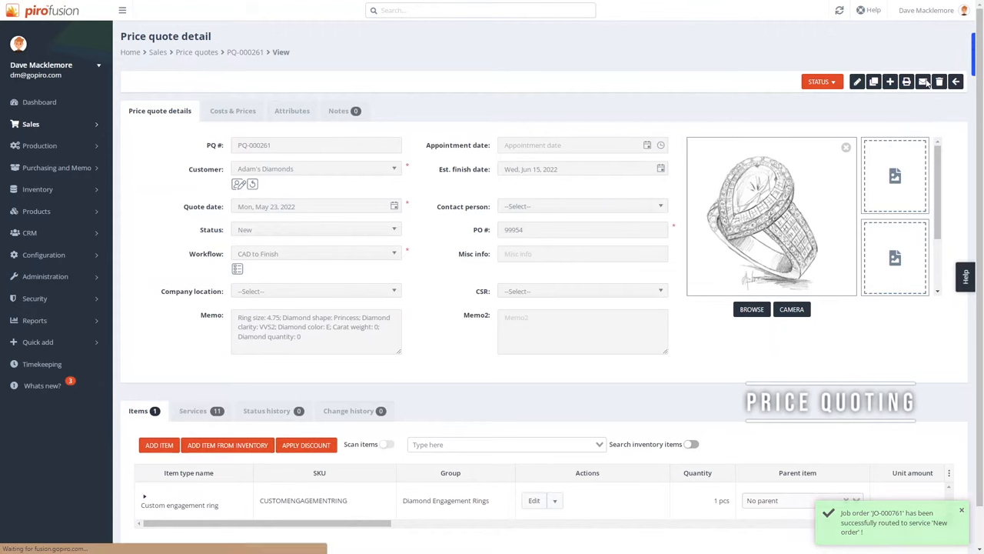
click(922, 81)
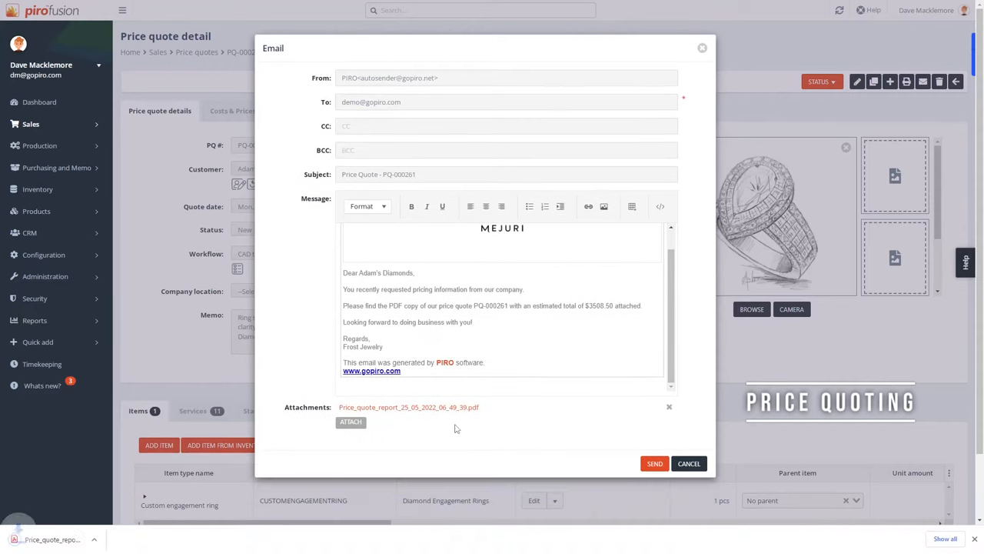
click(409, 406)
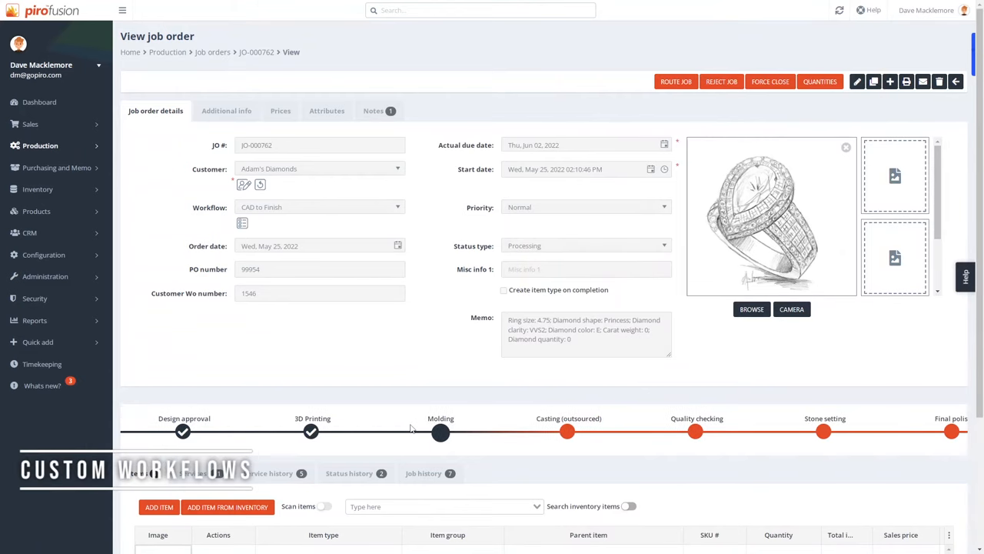
Step: Review the job order's items, Additional info and Notes, then go to Inventory > Current inventory list
scroll(down, 3)
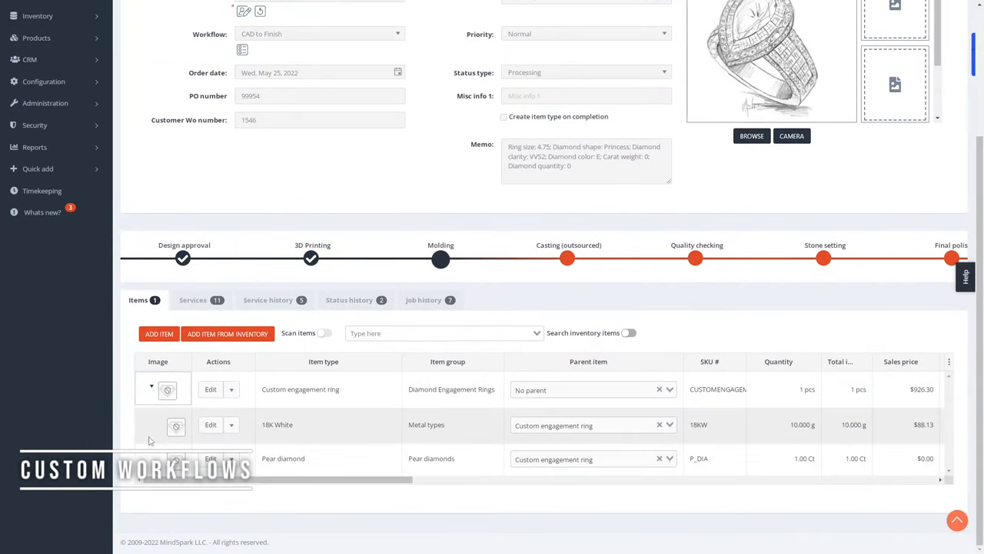
scroll(up, 3)
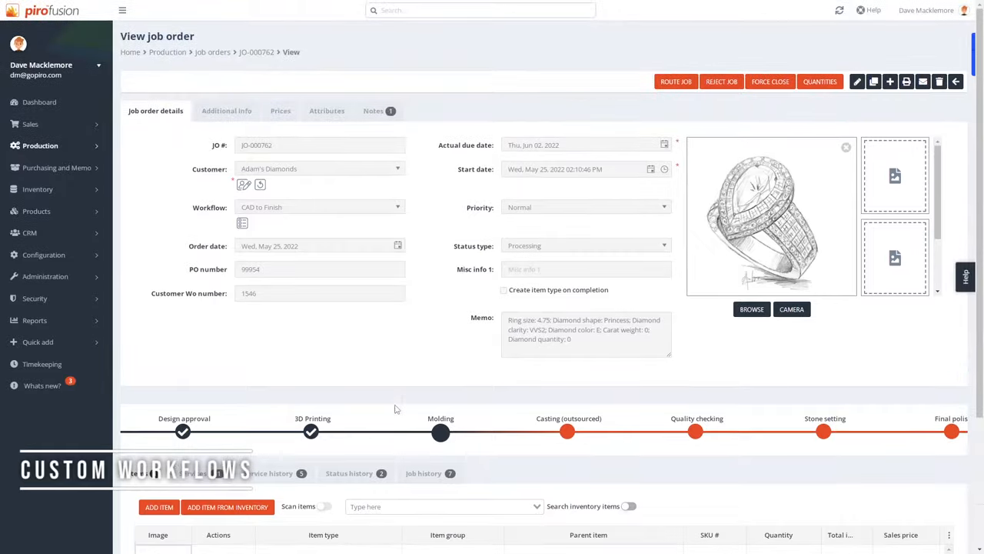
click(226, 111)
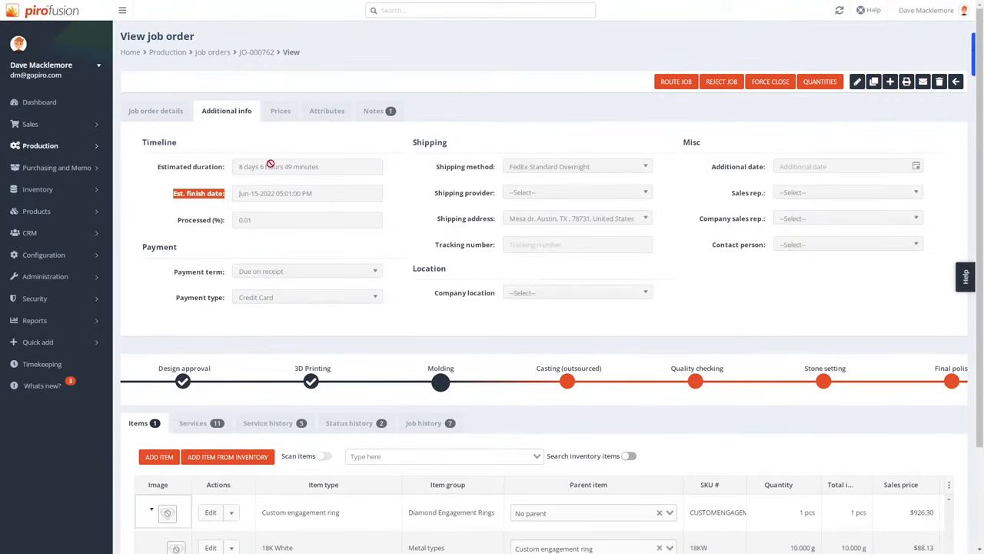
click(373, 111)
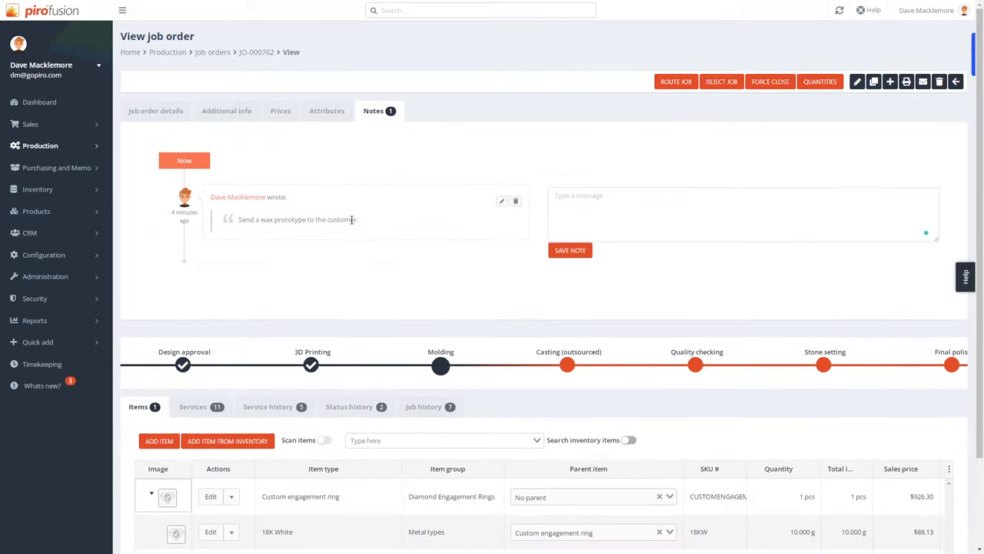
click(37, 187)
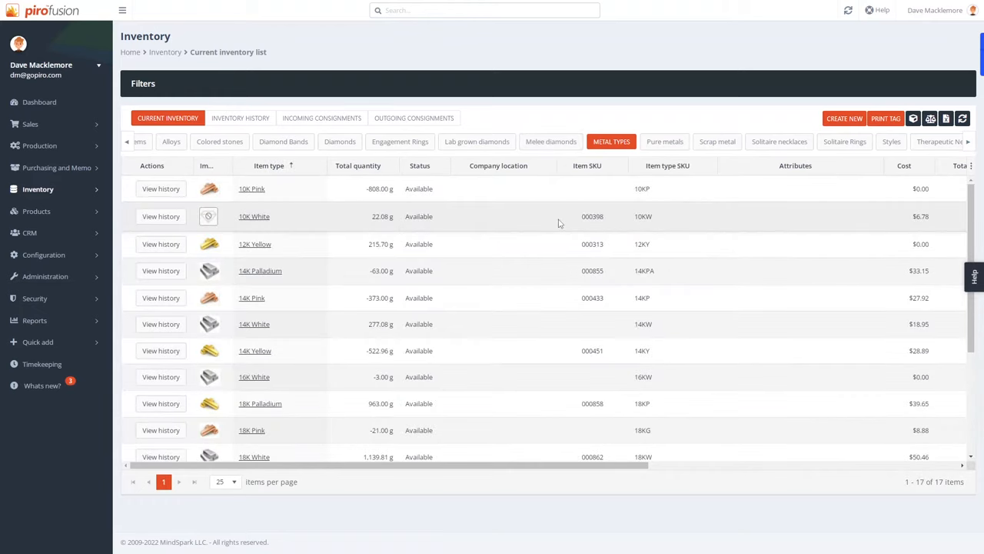
Step: Filter the inventory to Lab grown diamonds, then to Solitaire rings, showing emerald lab-grown stones
click(501, 142)
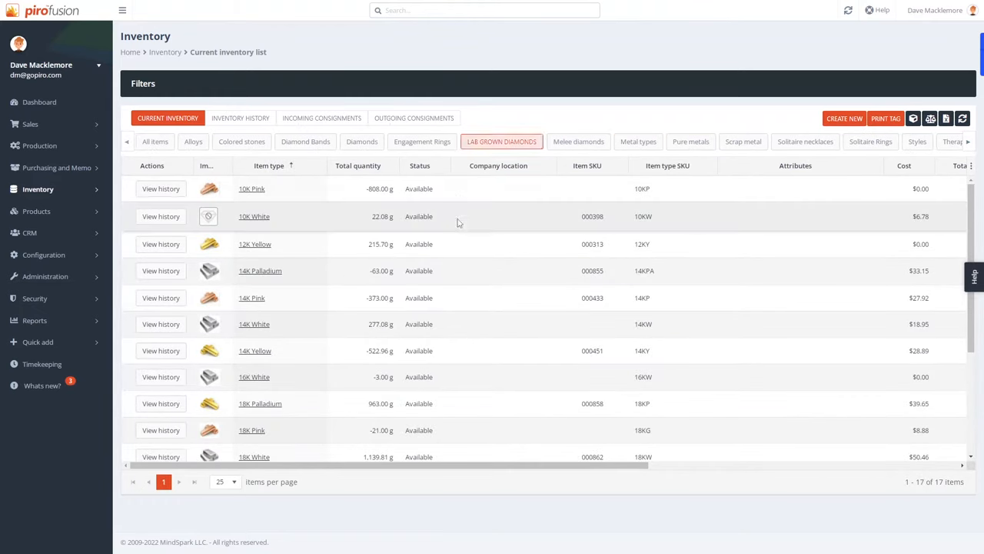
click(502, 141)
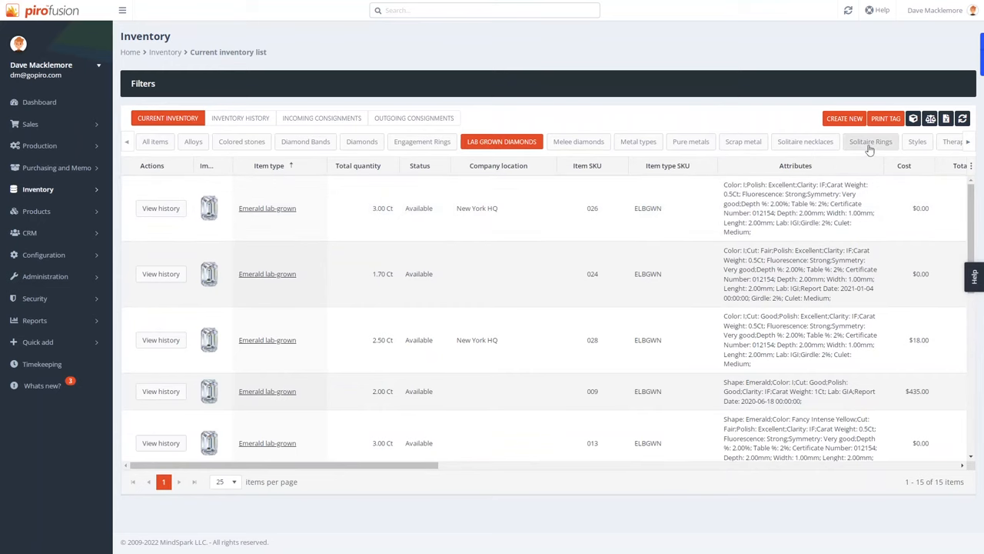
click(870, 141)
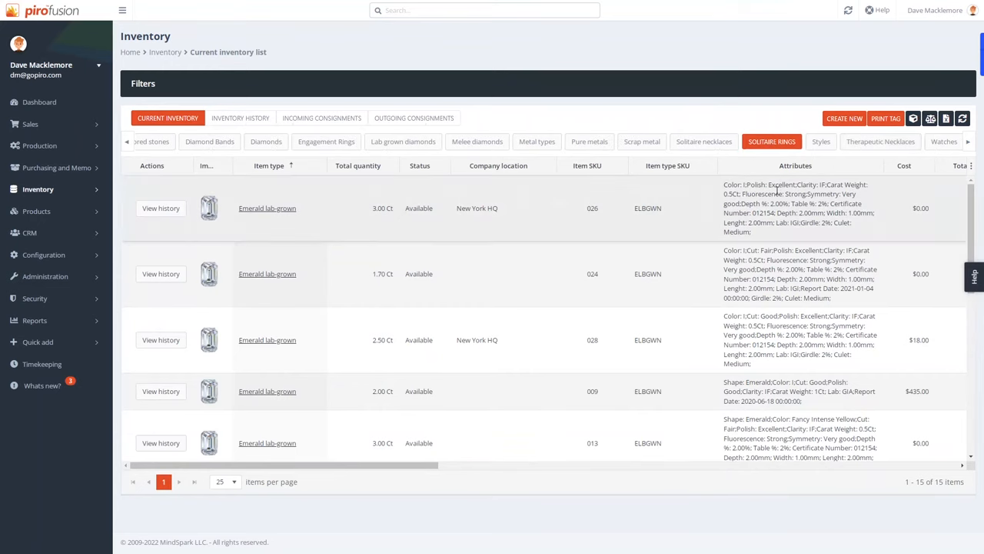
Step: View the Dashboard panels for market prices, jobs on hold and delayed orders
click(40, 102)
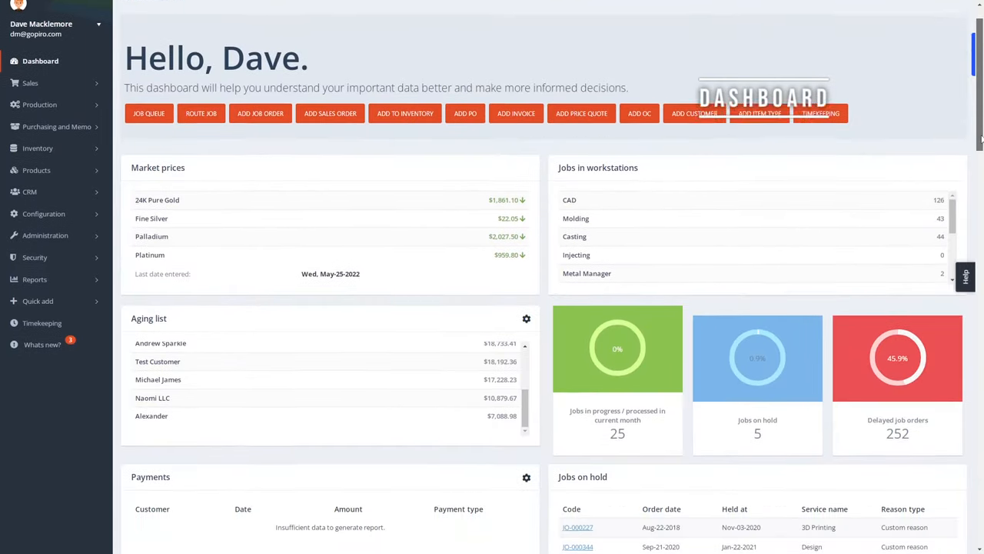
scroll(down, 3)
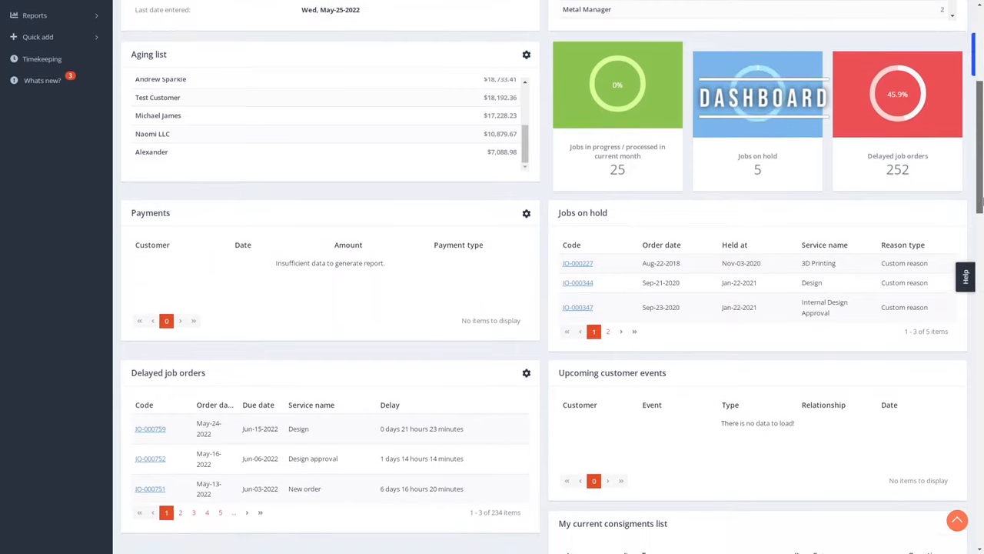
scroll(down, 3)
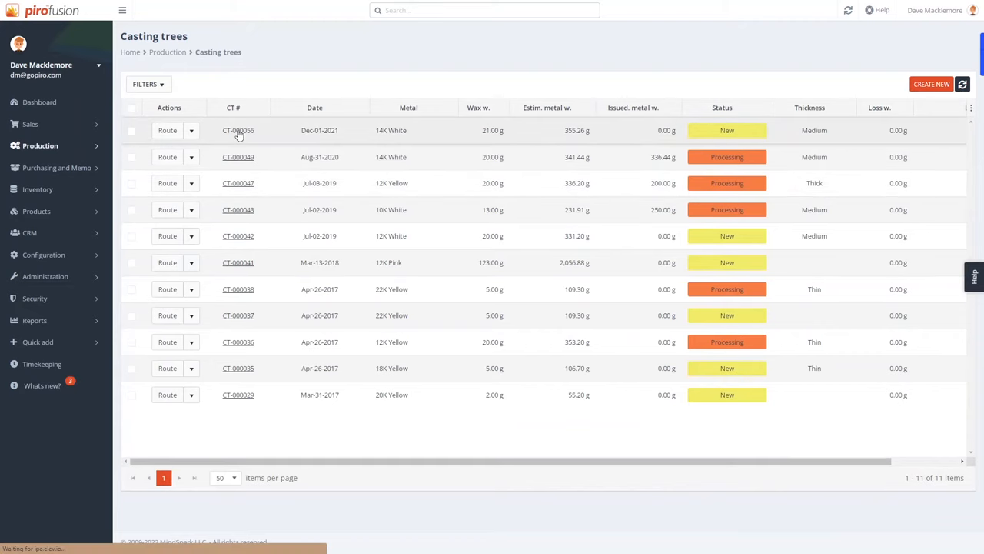
Step: Open casting tree CT-000056's details and estimated weights, then switch to the customer portal
click(237, 129)
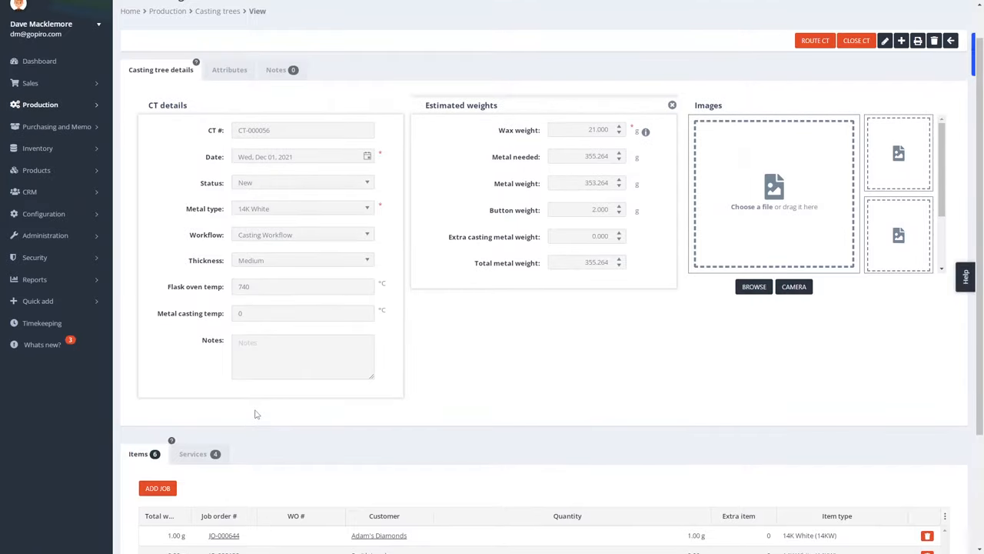
click(14, 12)
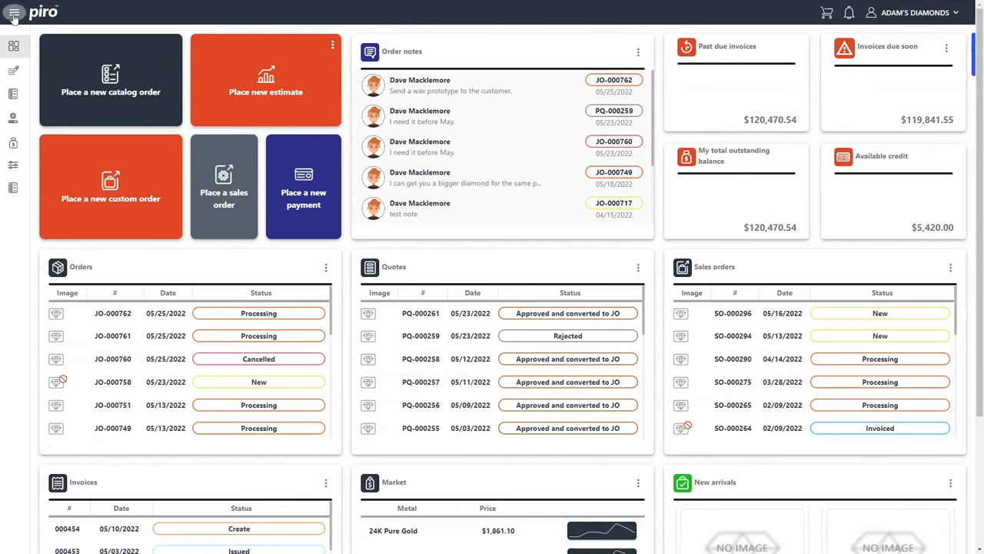
Step: Expand the portal sidebar and browse the product Catalog from the order creation options
click(13, 13)
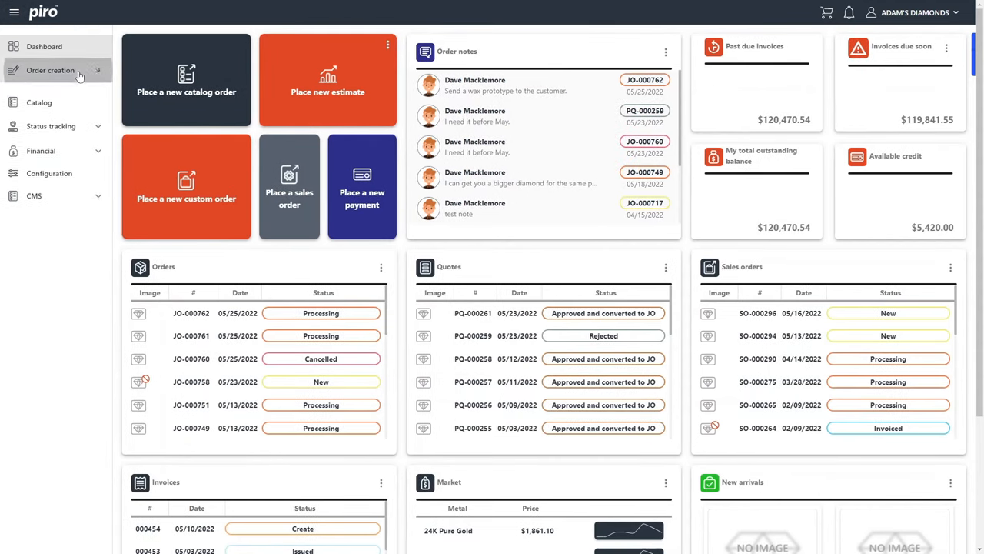
click(49, 70)
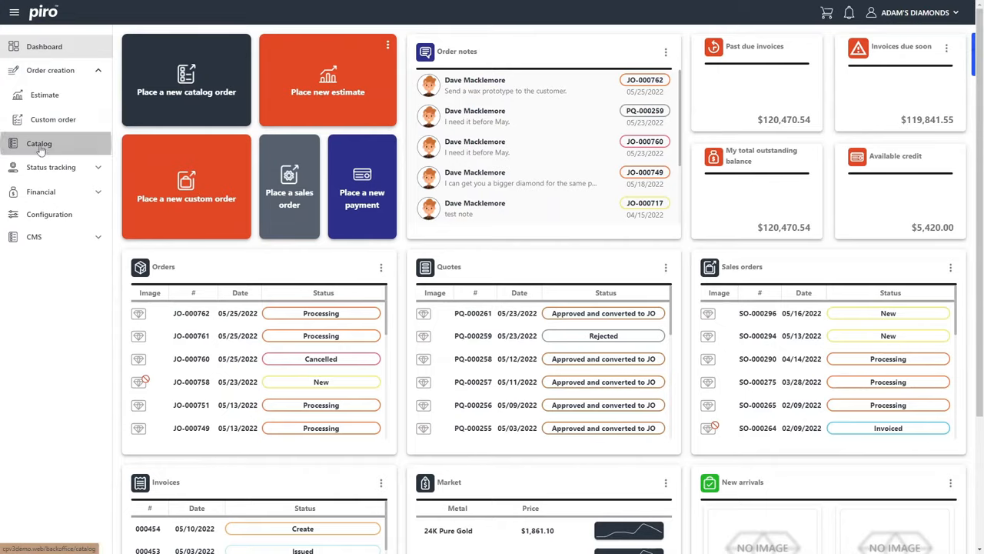
click(38, 143)
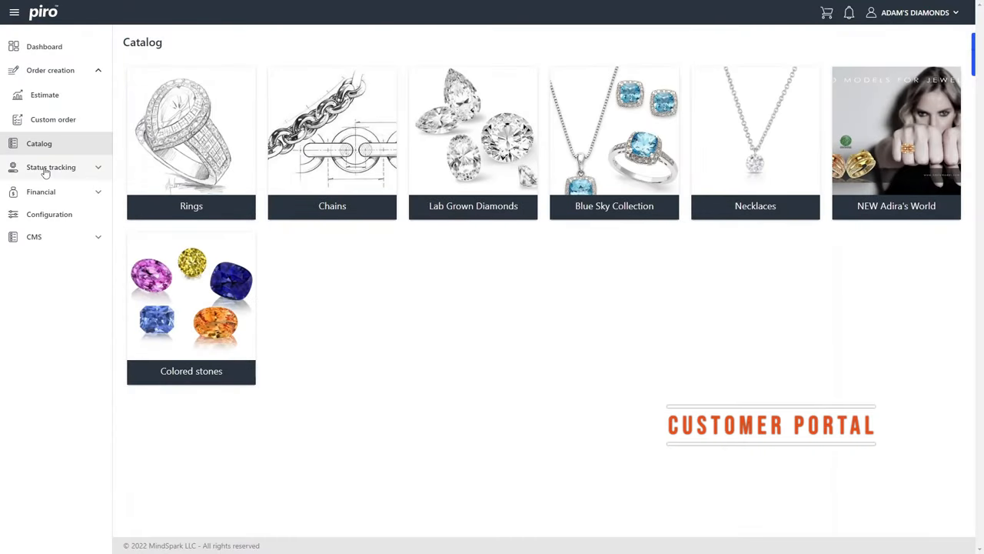
click(51, 166)
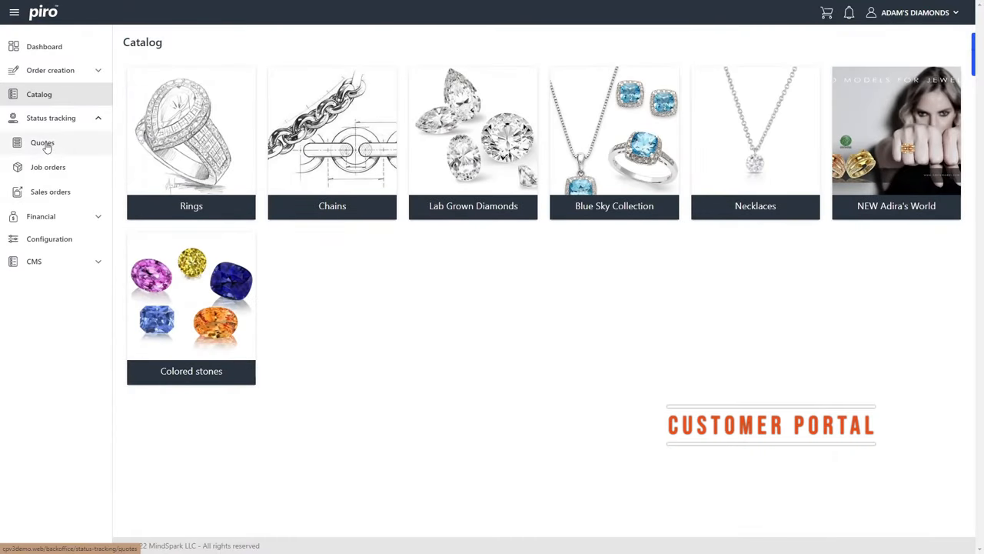
Step: View open Quotes, Job orders in processing and customer credits, ending on the PIRO website benefits
click(43, 142)
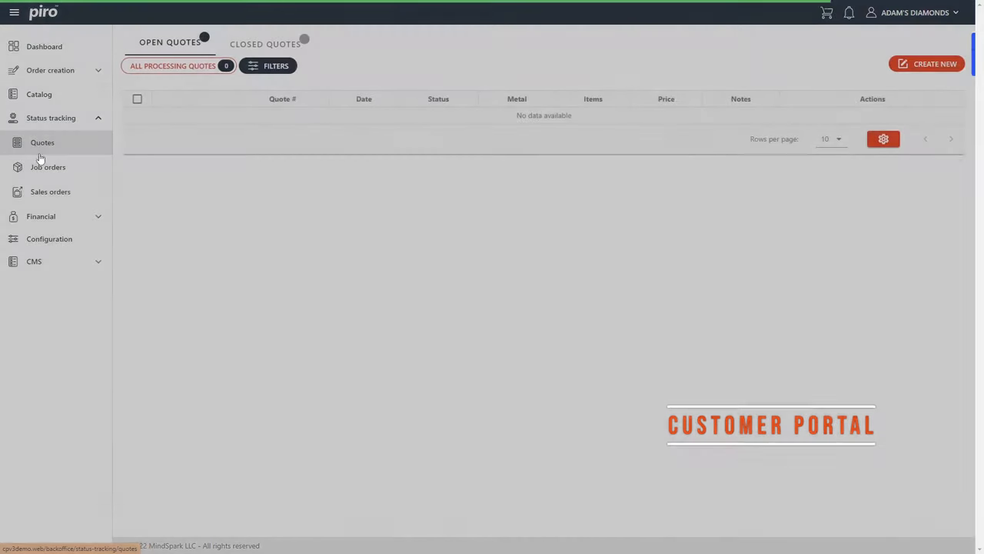
click(47, 166)
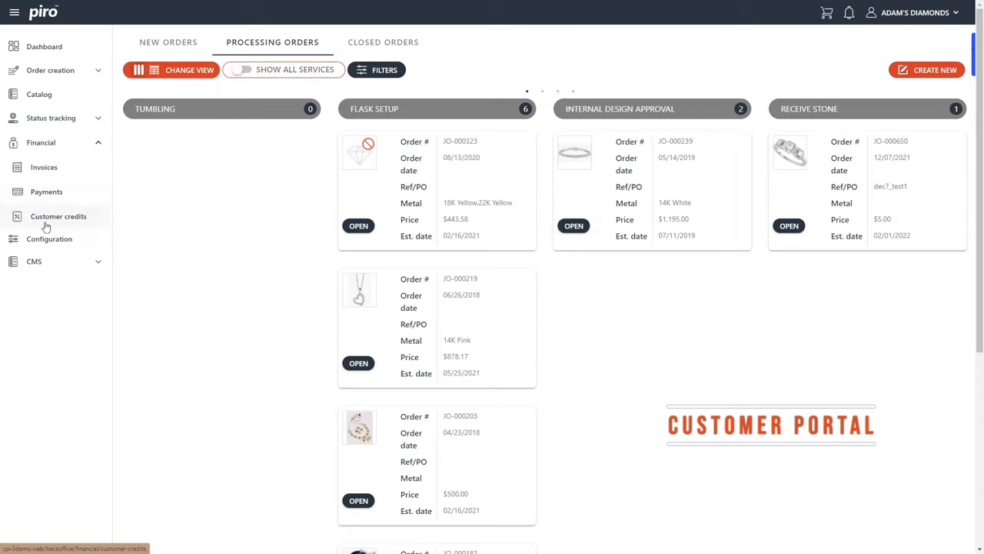
click(43, 166)
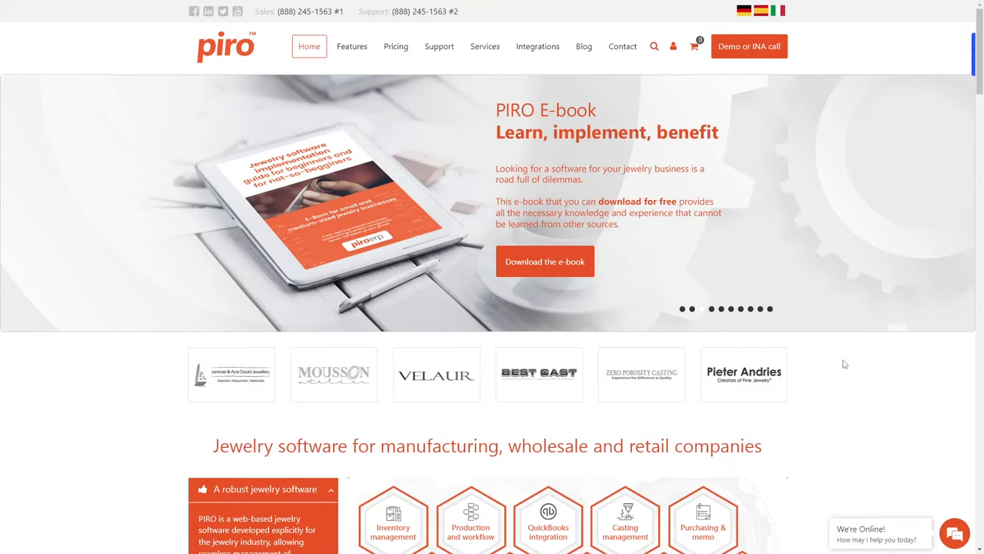
scroll(down, 3)
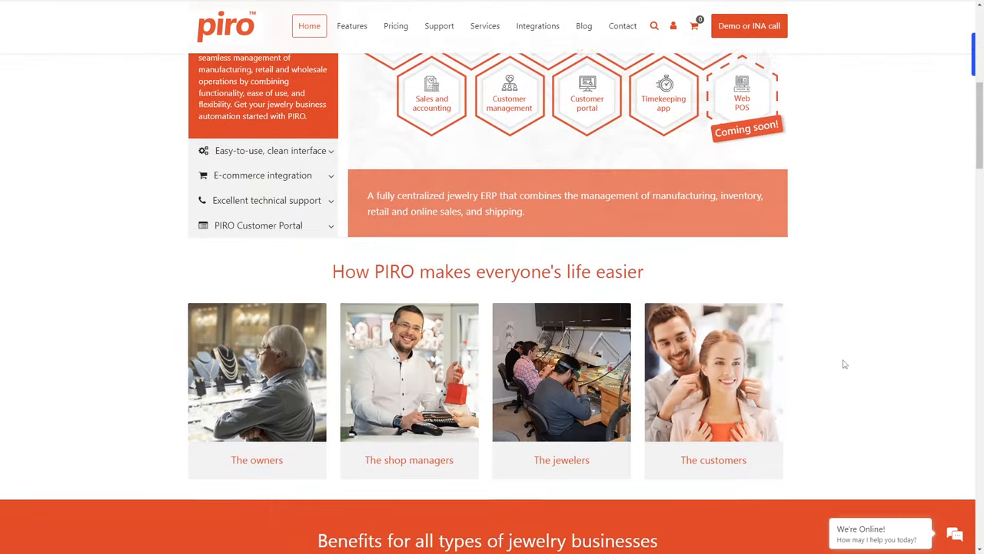
scroll(down, 3)
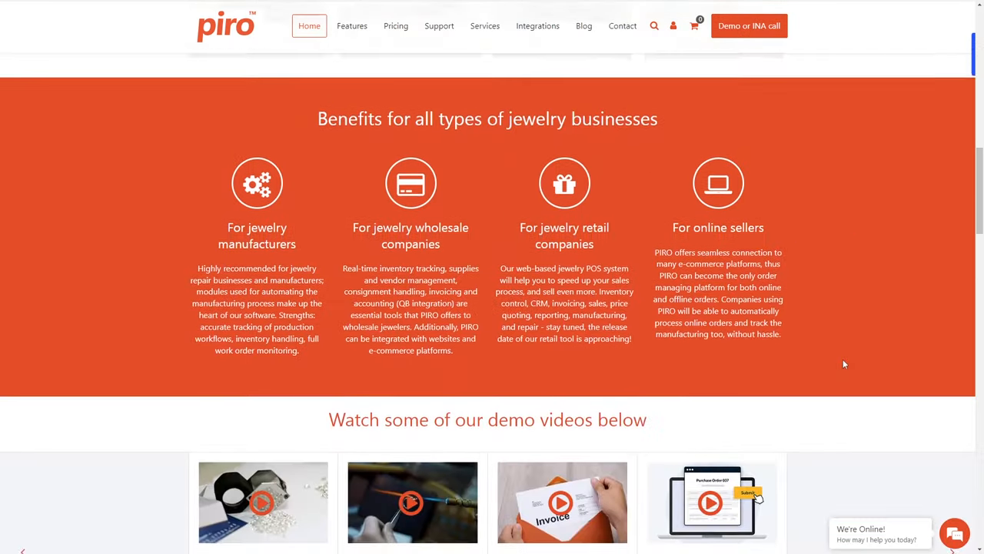